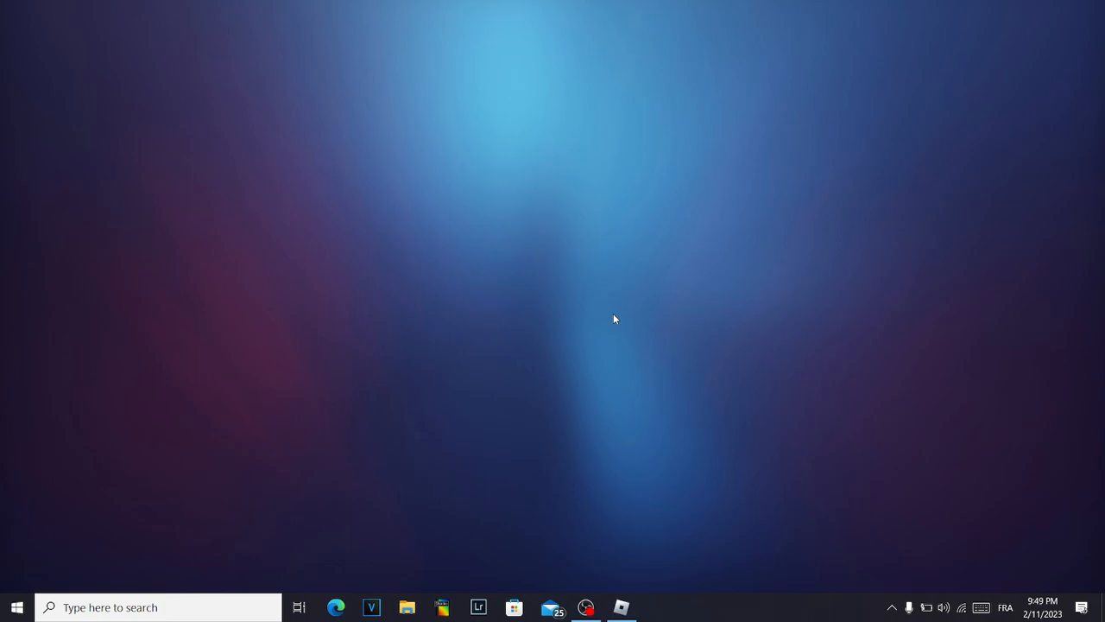
# Search 'roblox' and go to the Roblox Player result's file location
pyautogui.click(891, 608)
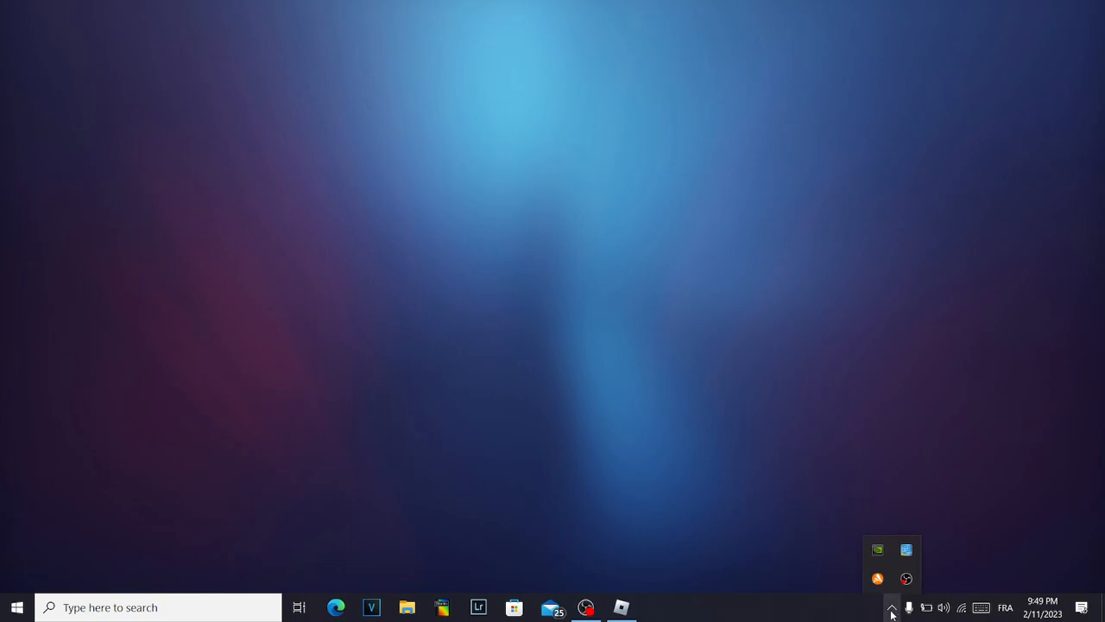
pyautogui.moveTo(906, 578)
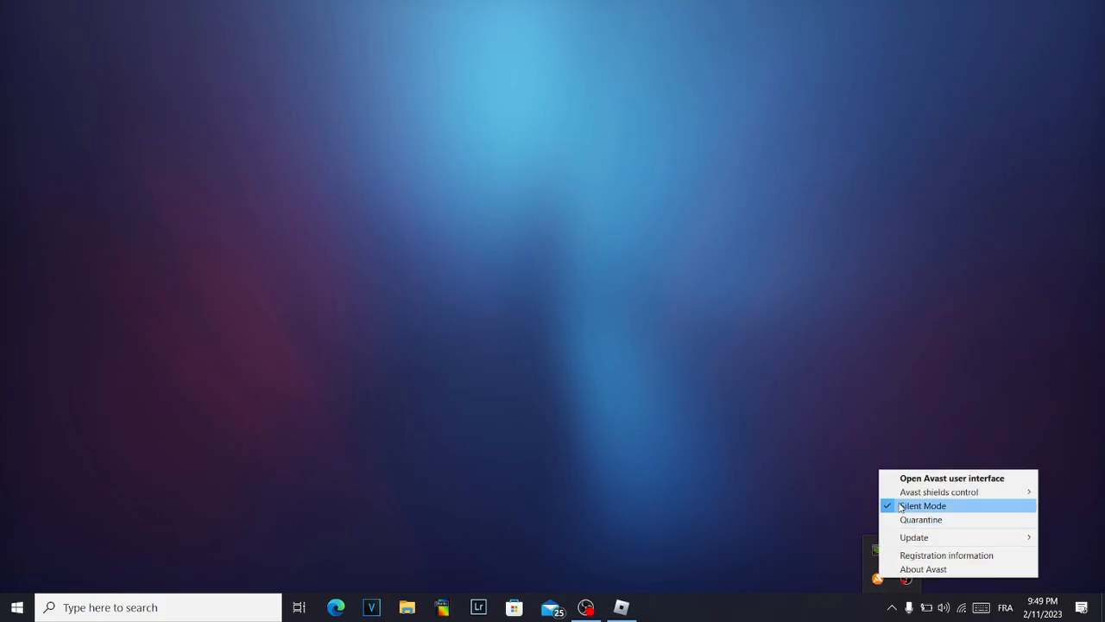
pyautogui.moveTo(939, 490)
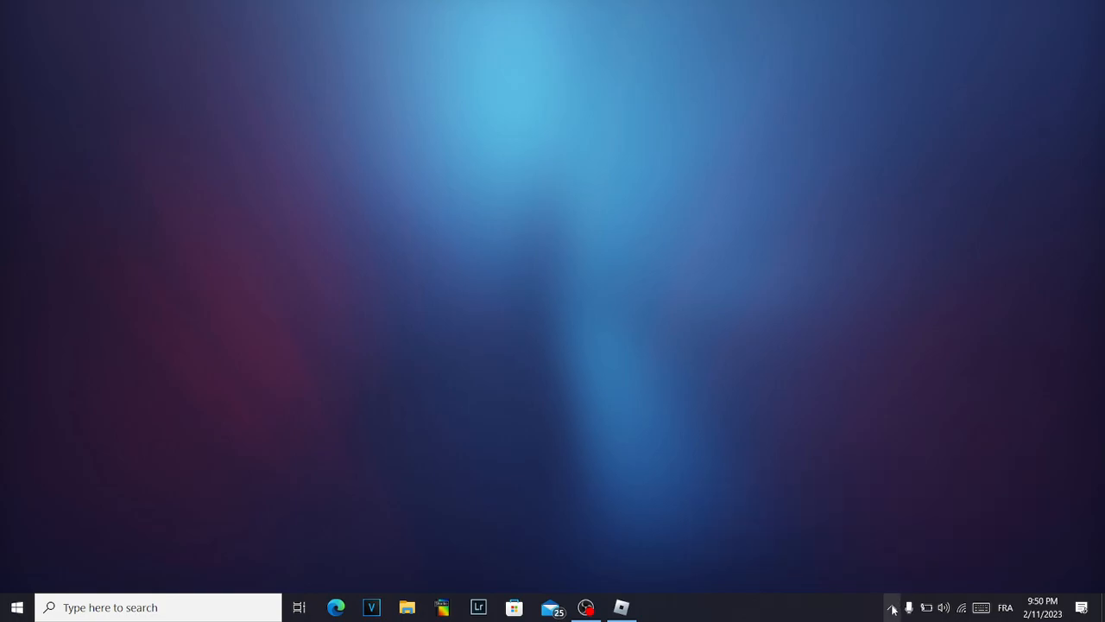
pyautogui.moveTo(398, 499)
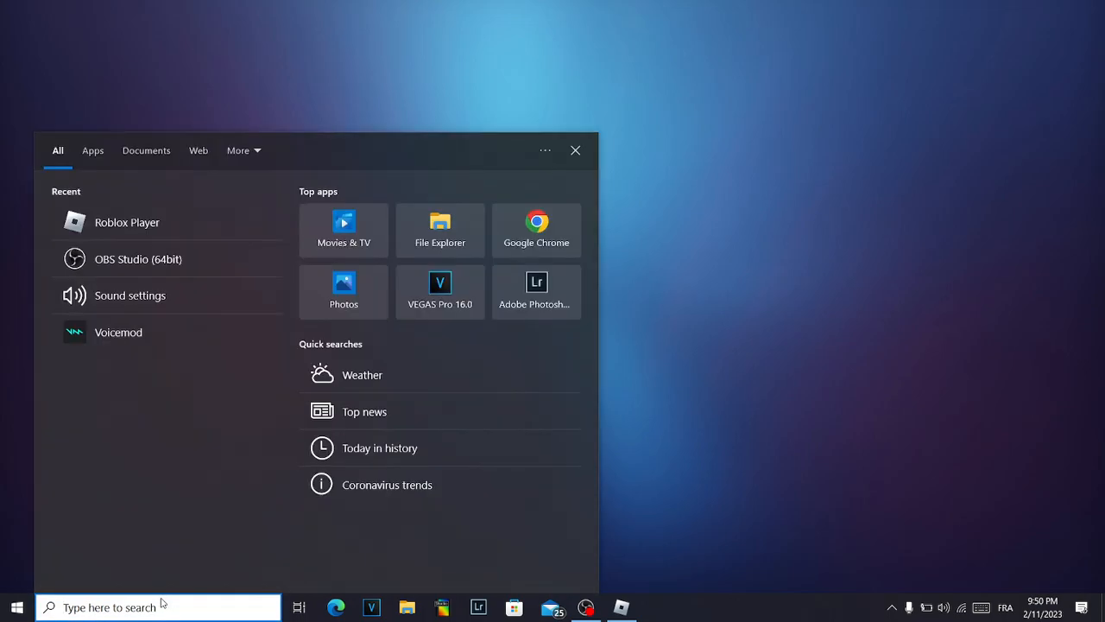
pyautogui.write('roblox')
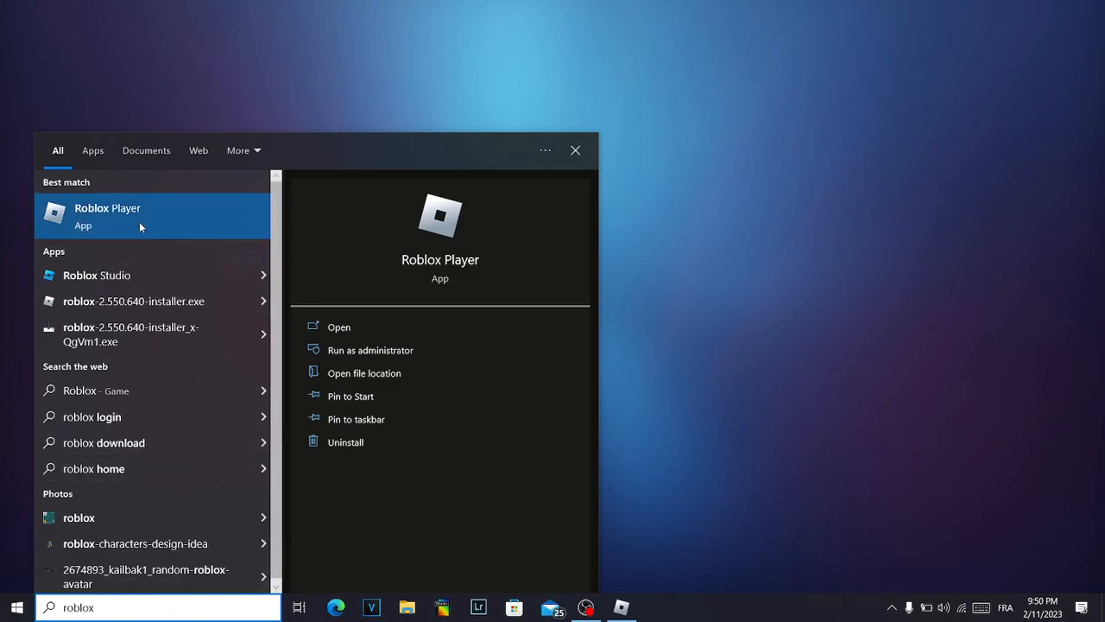
pyautogui.rightClick(138, 214)
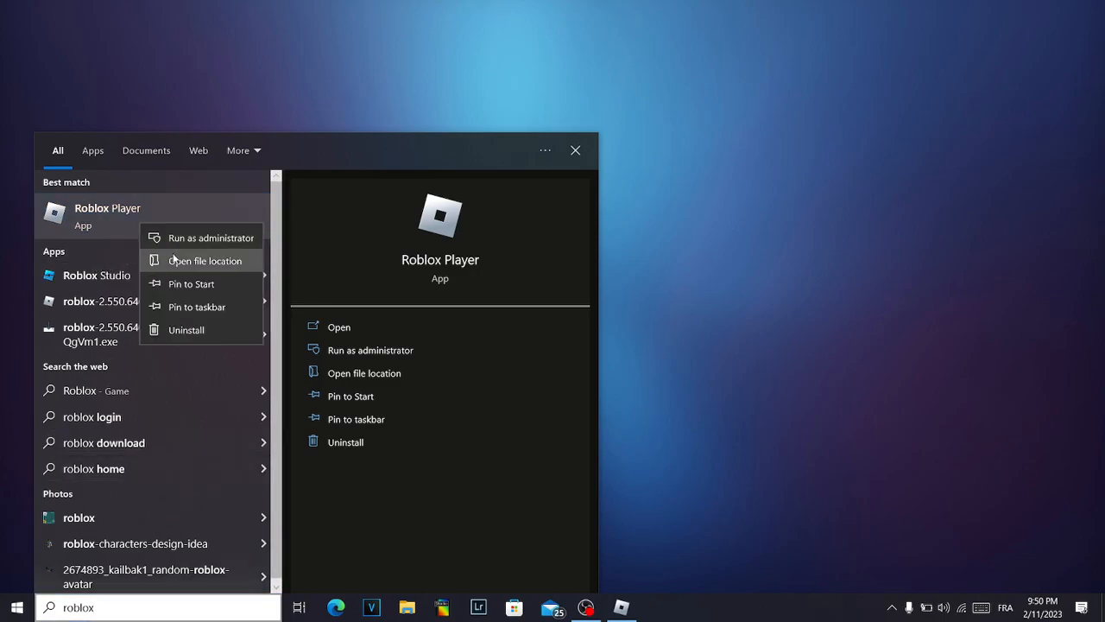
pyautogui.click(203, 261)
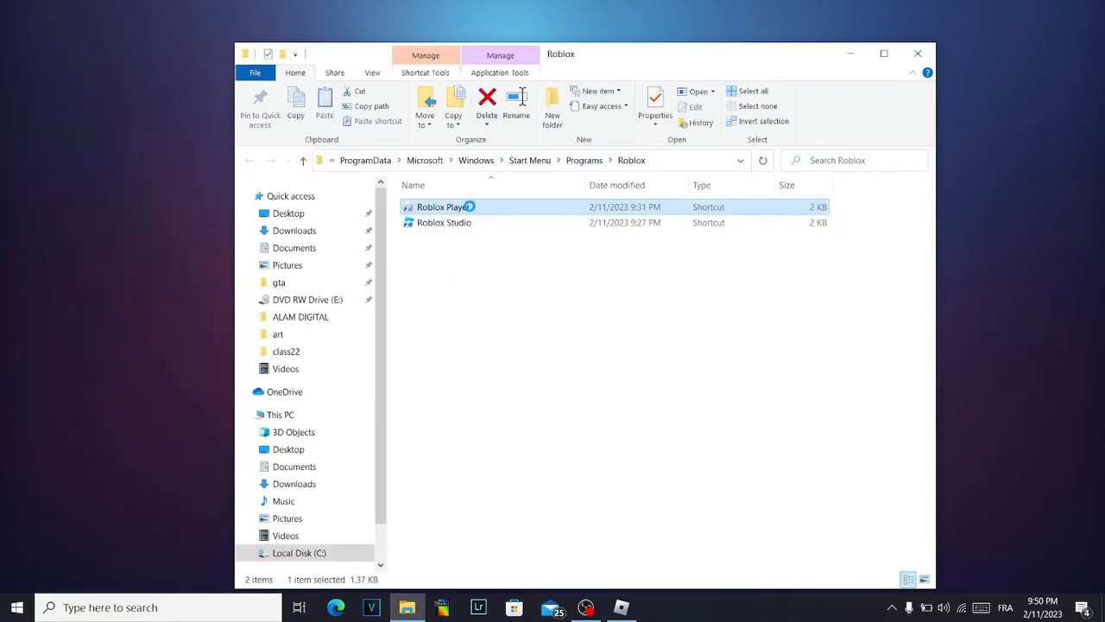
# Follow the Roblox Player shortcut to the version folder containing RobloxPlayerLauncher
pyautogui.rightClick(442, 207)
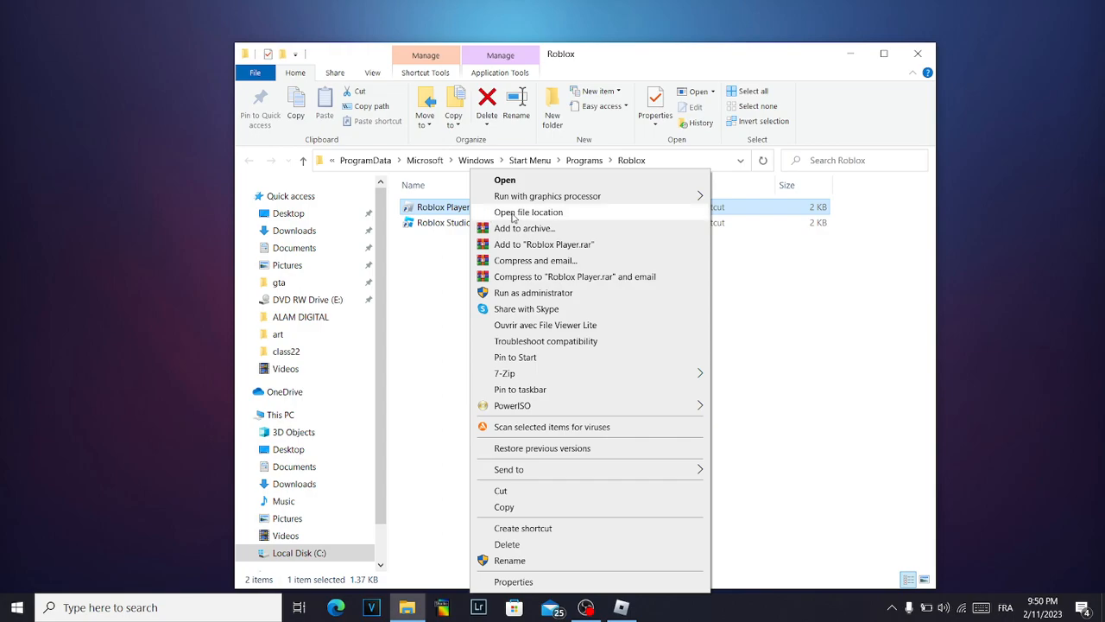
pyautogui.click(529, 211)
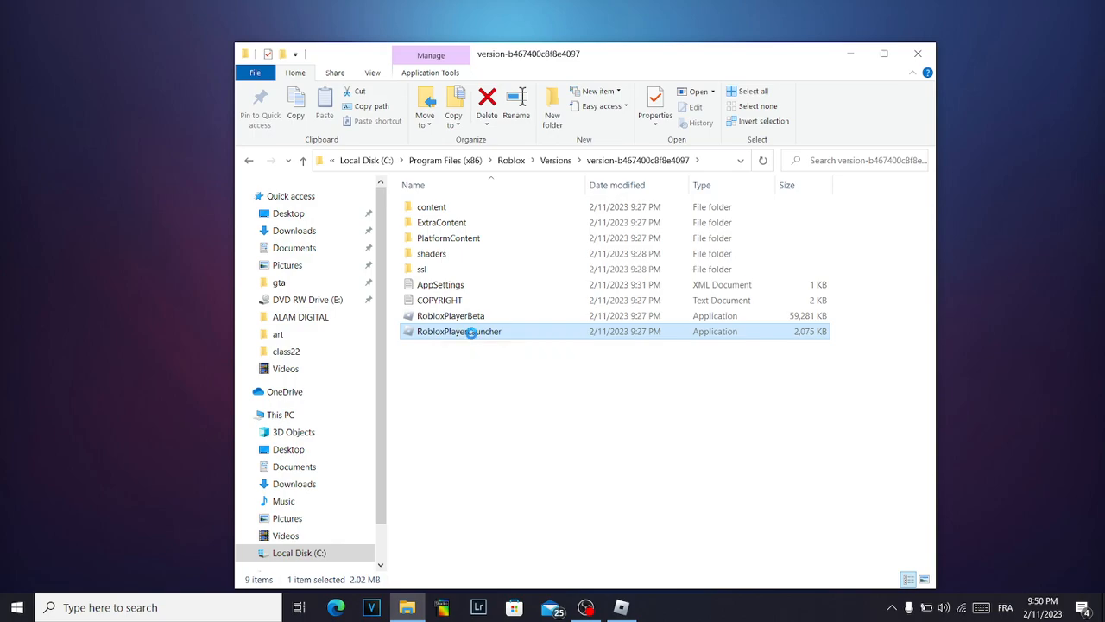
# Show the context menu for RobloxPlayerLauncher with Run as administrator available
pyautogui.rightClick(460, 332)
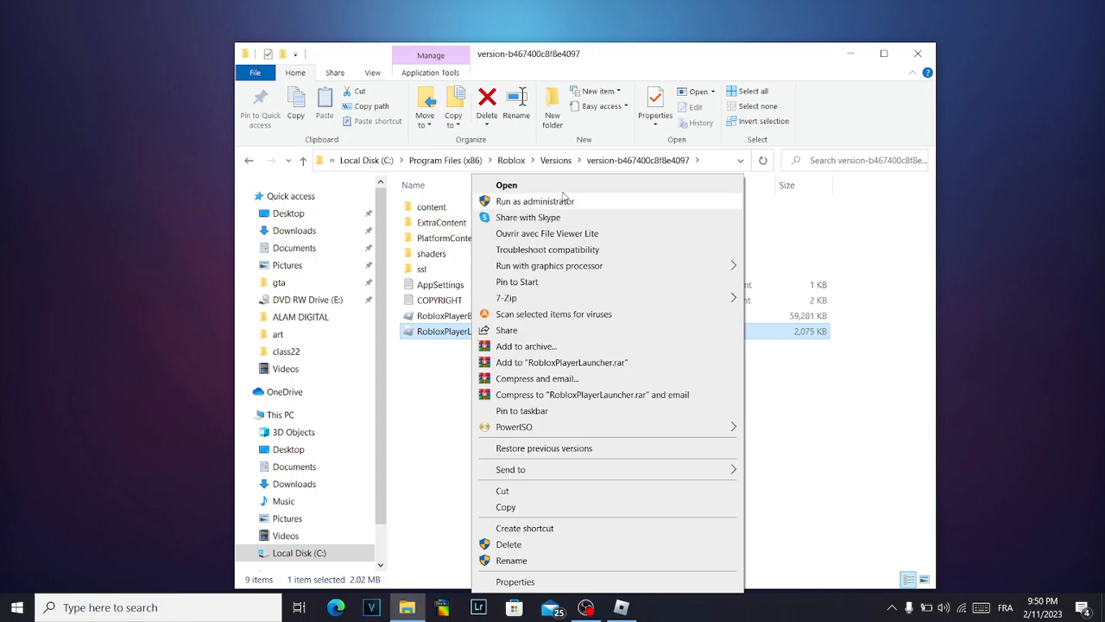
pyautogui.moveTo(924, 71)
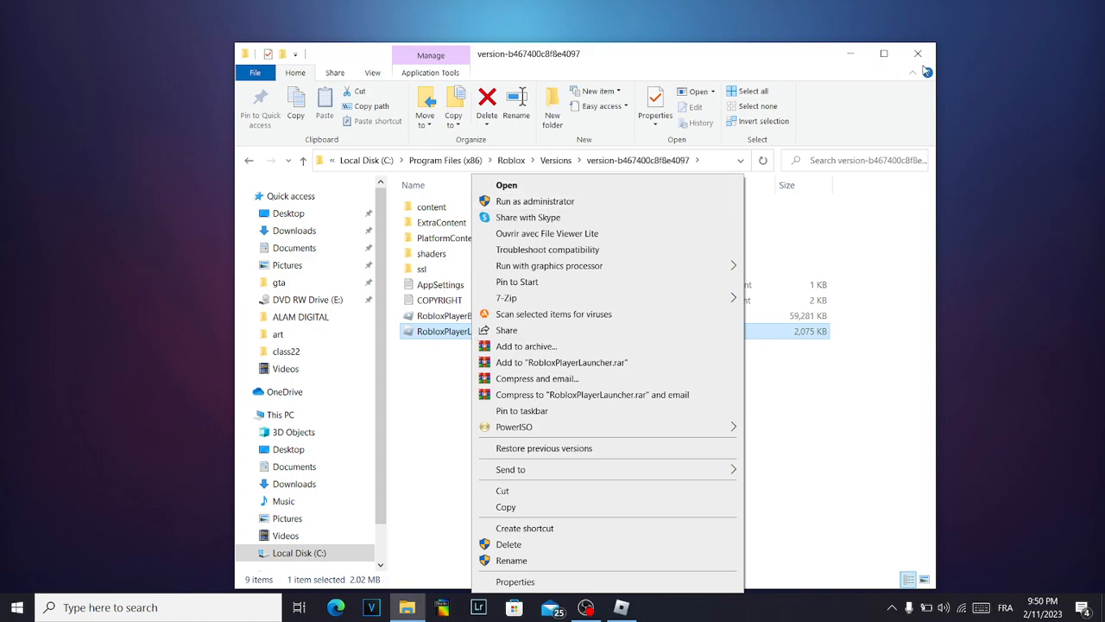